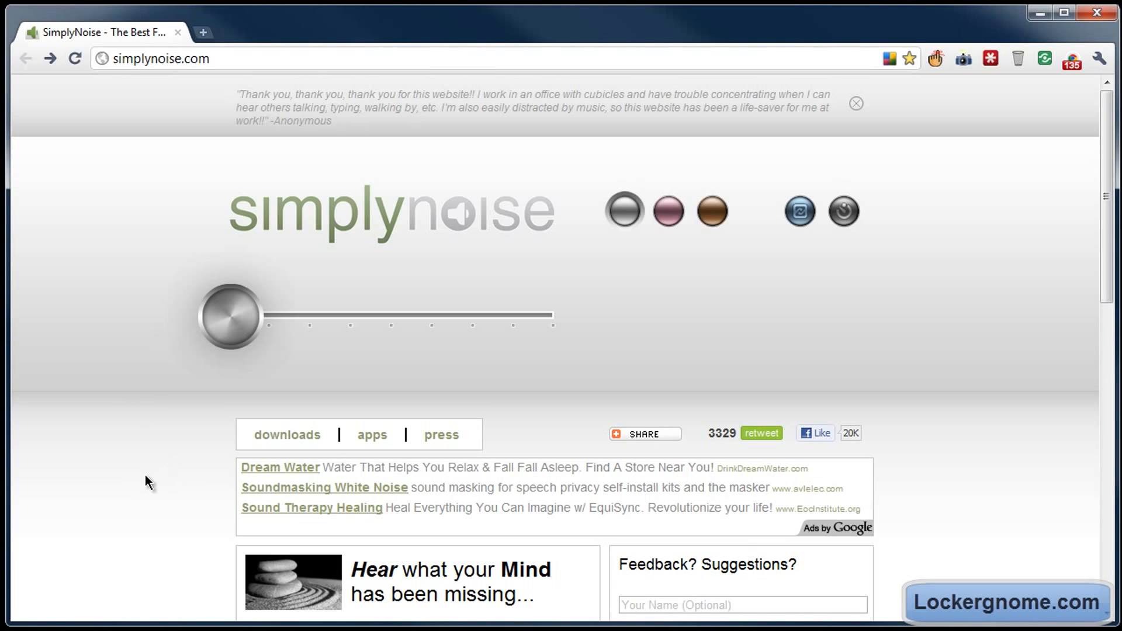
pyautogui.moveTo(514, 214)
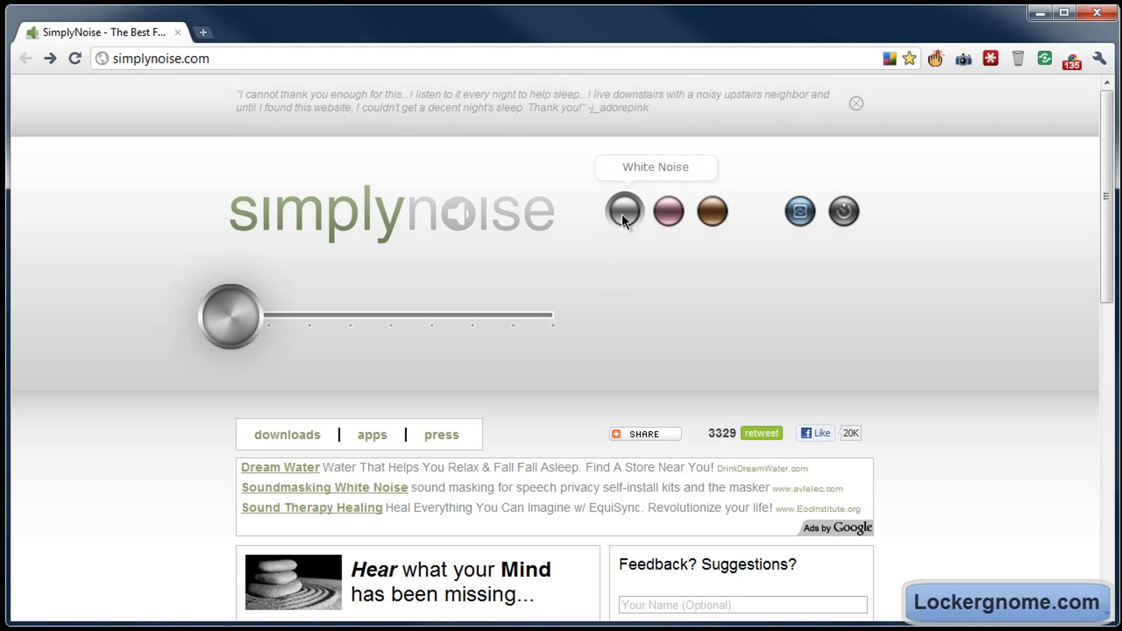
pyautogui.moveTo(639, 213)
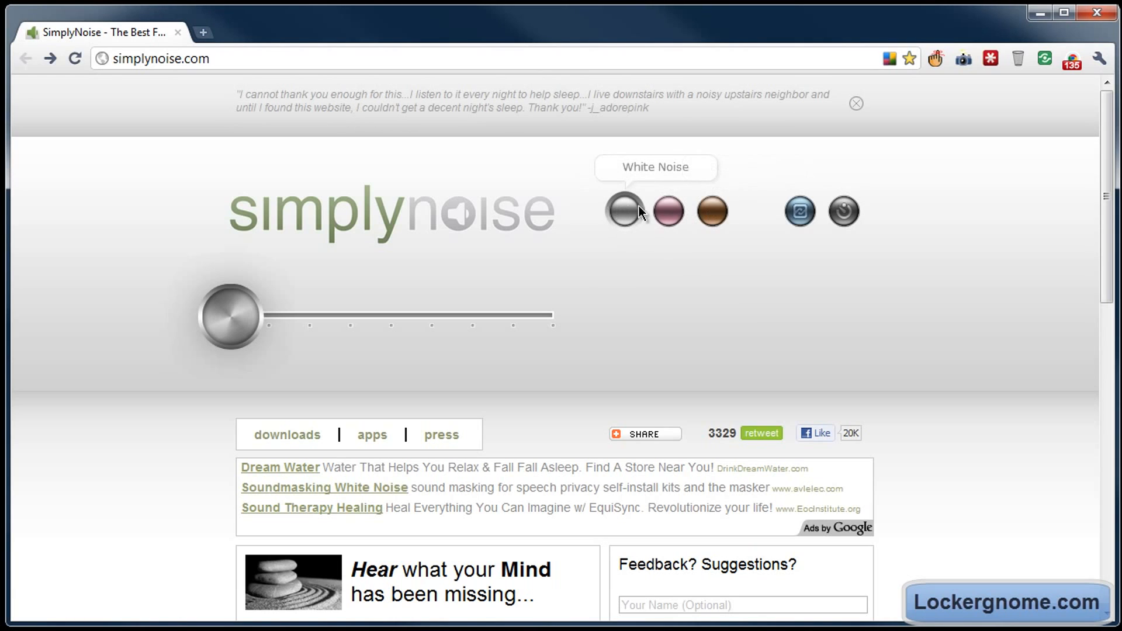
pyautogui.moveTo(711, 211)
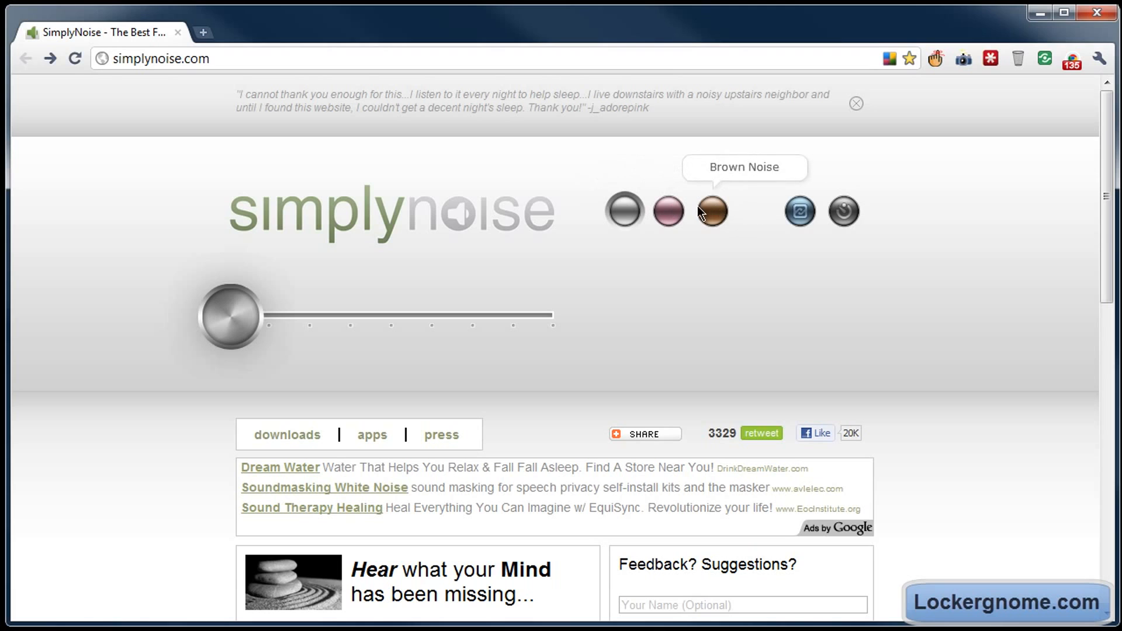
pyautogui.moveTo(799, 211)
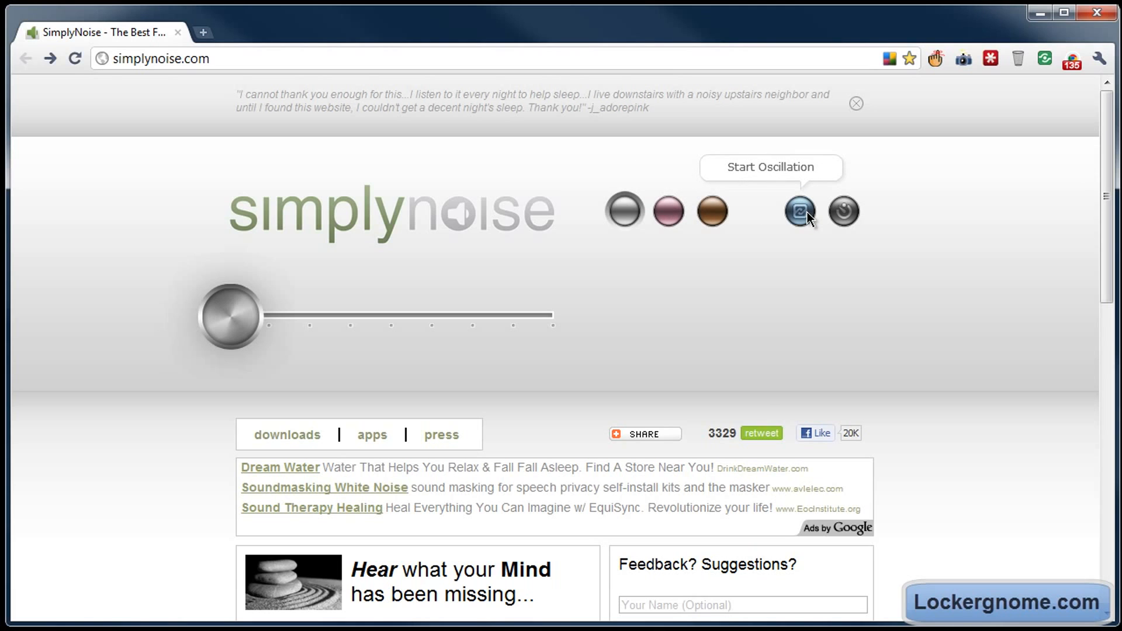
# Toggle noise oscillation on and off, then raise the volume to 30% and back to zero.
pyautogui.click(798, 211)
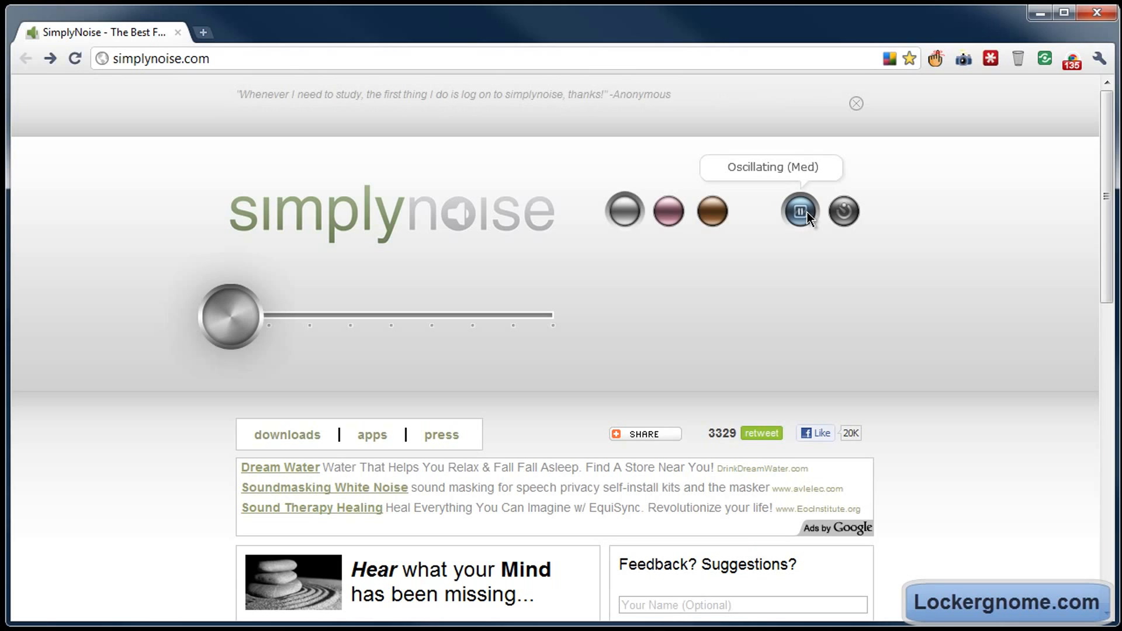
pyautogui.click(799, 211)
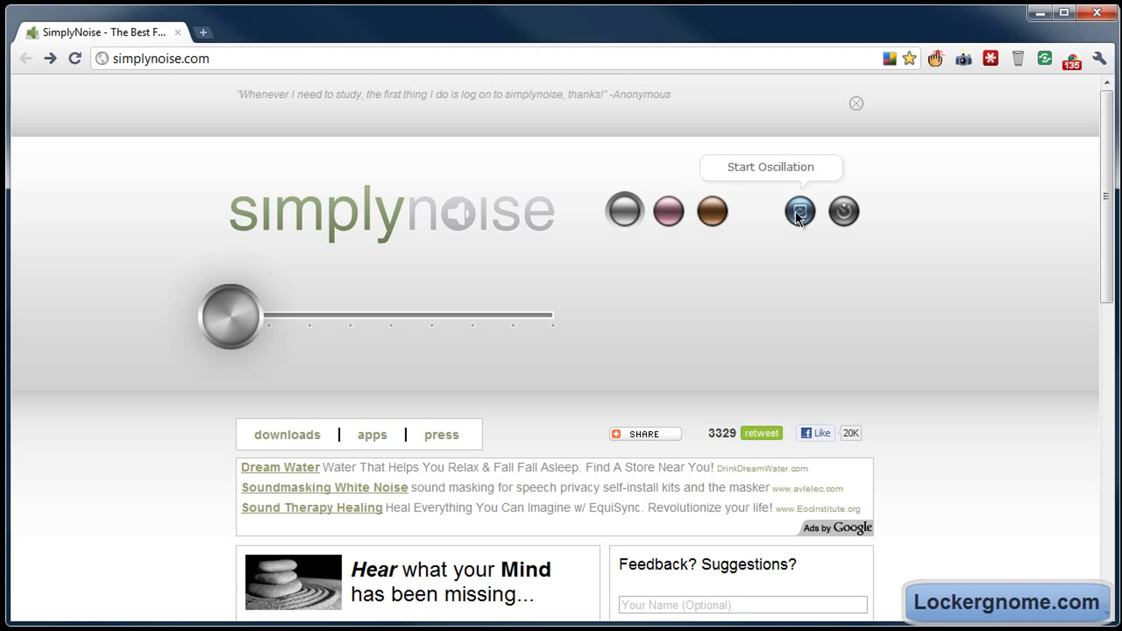
pyautogui.moveTo(842, 212)
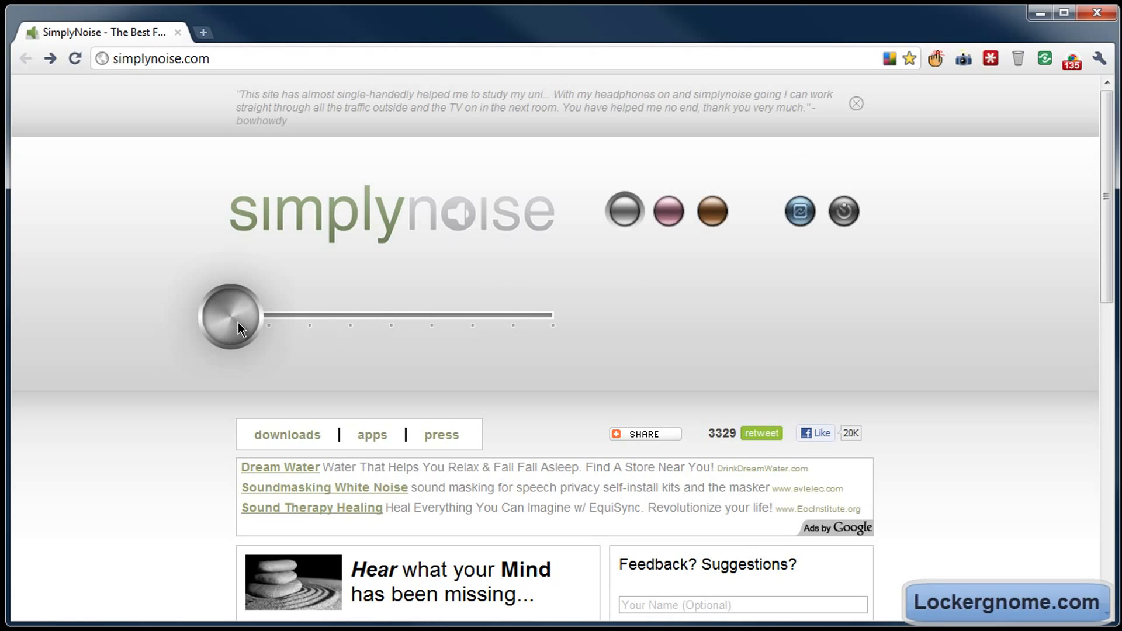
pyautogui.moveTo(229, 315); pyautogui.dragTo(263, 315)
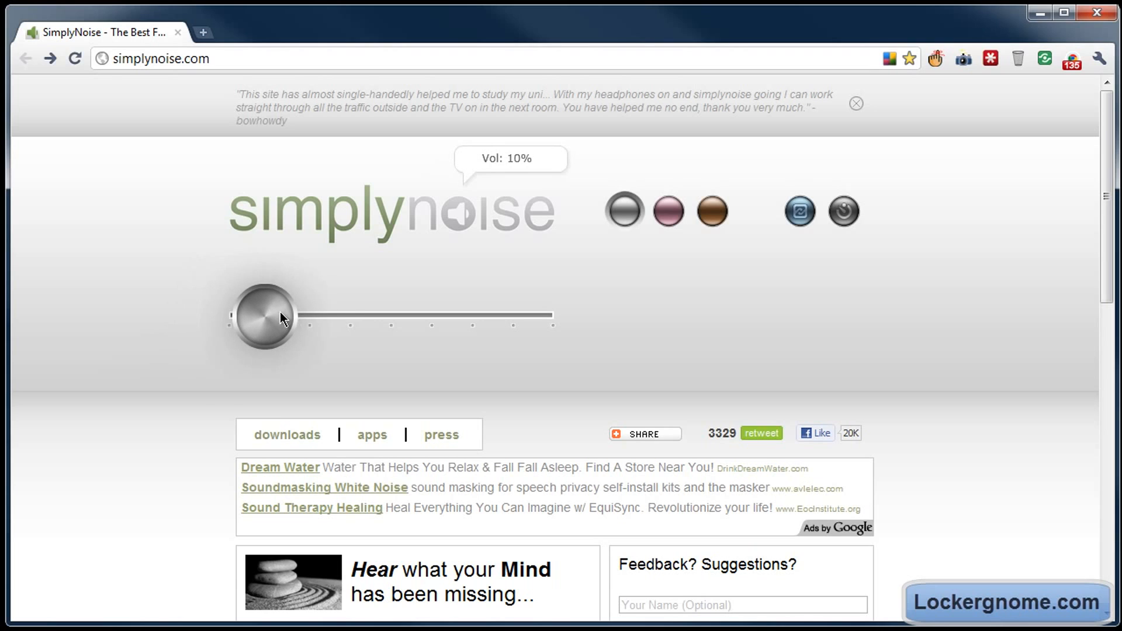
pyautogui.moveTo(262, 315); pyautogui.dragTo(327, 315)
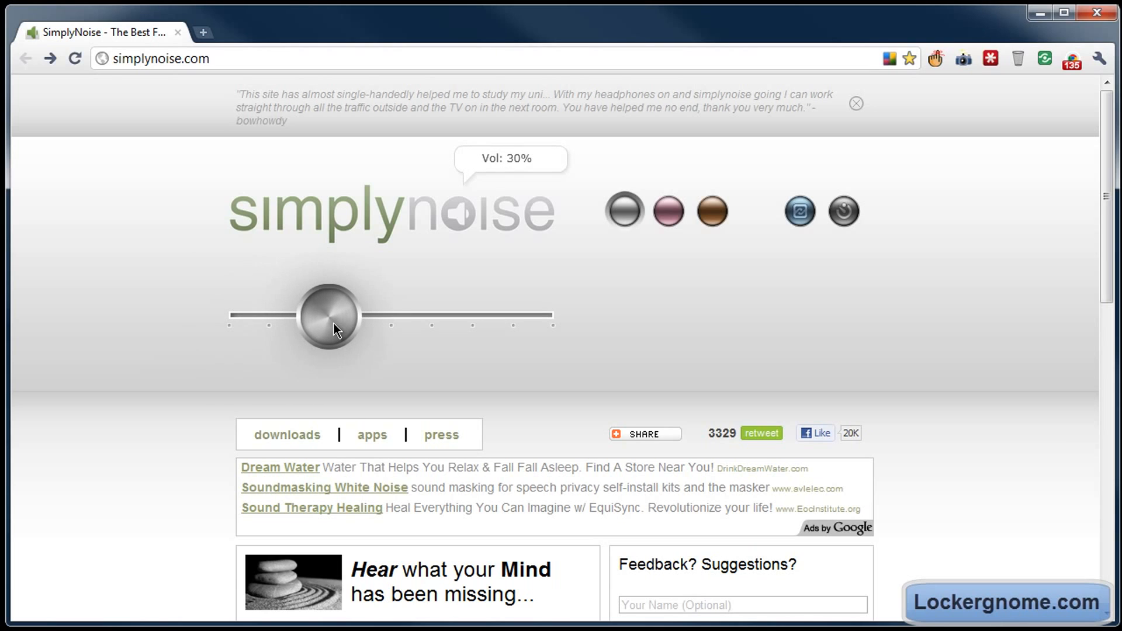
pyautogui.moveTo(328, 315); pyautogui.dragTo(237, 315)
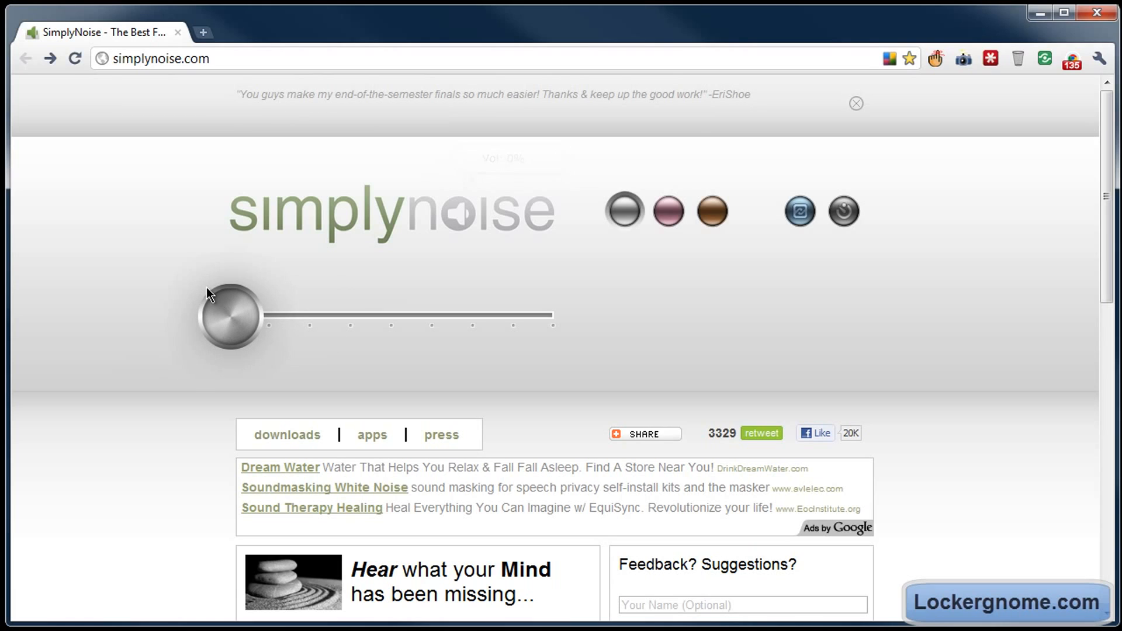
pyautogui.moveTo(146, 325)
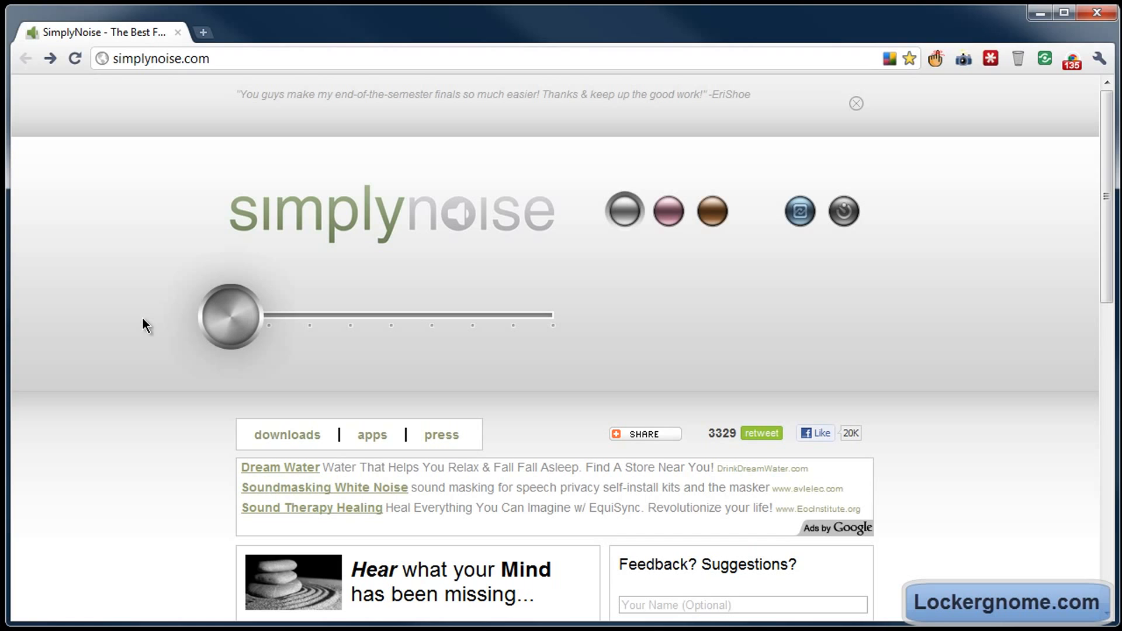
# Scroll down through the homepage content and back up.
pyautogui.scroll(-3)
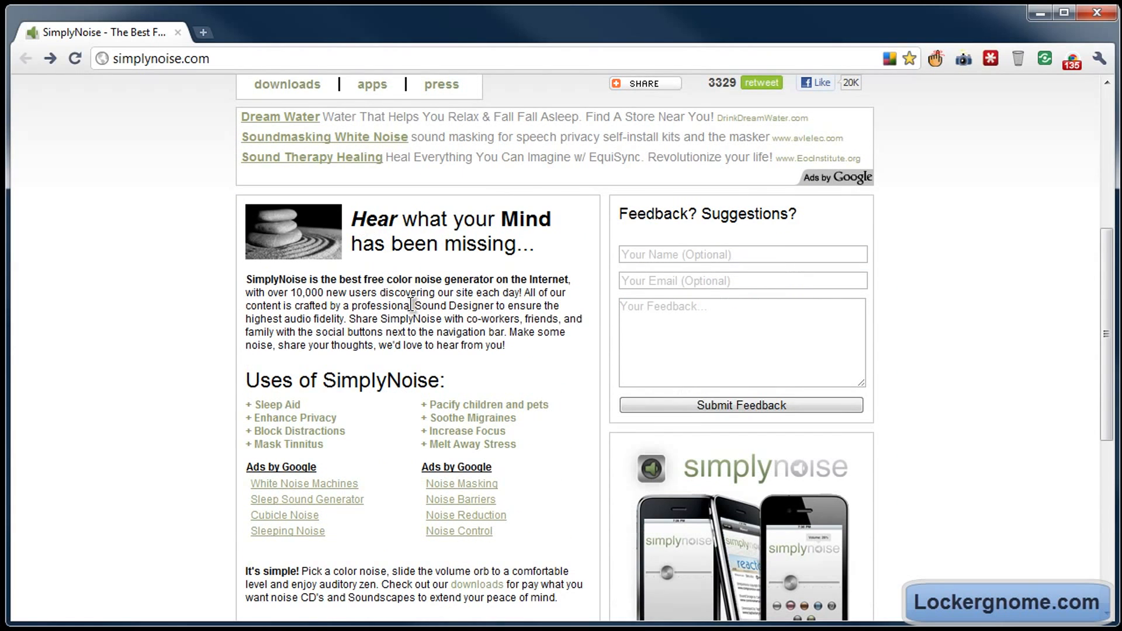
pyautogui.moveTo(526, 290)
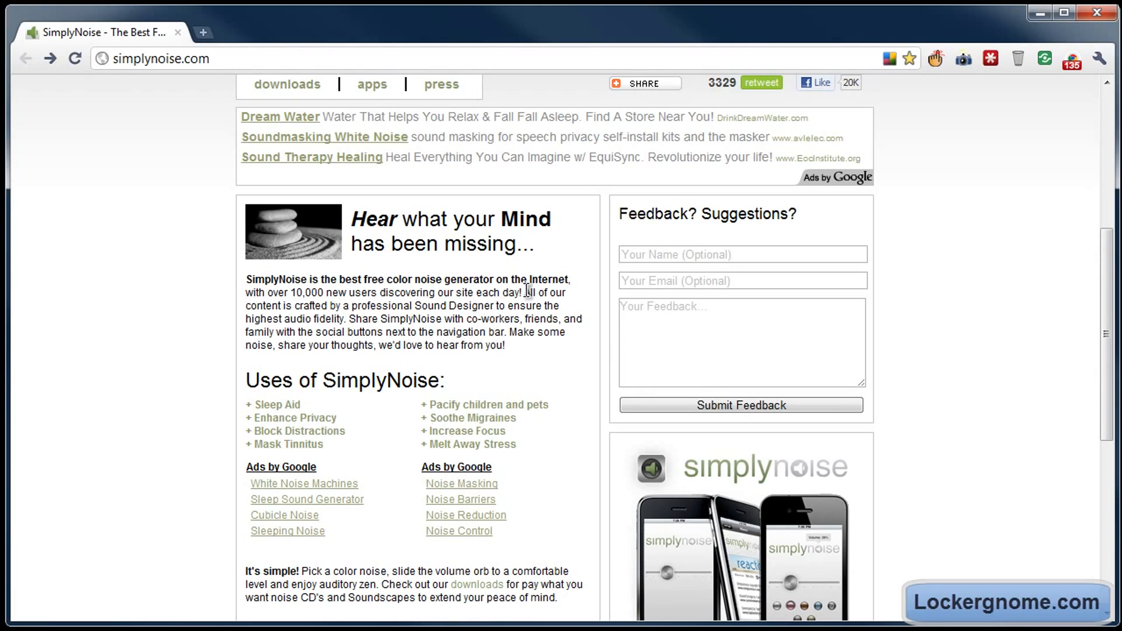
pyautogui.moveTo(186, 334)
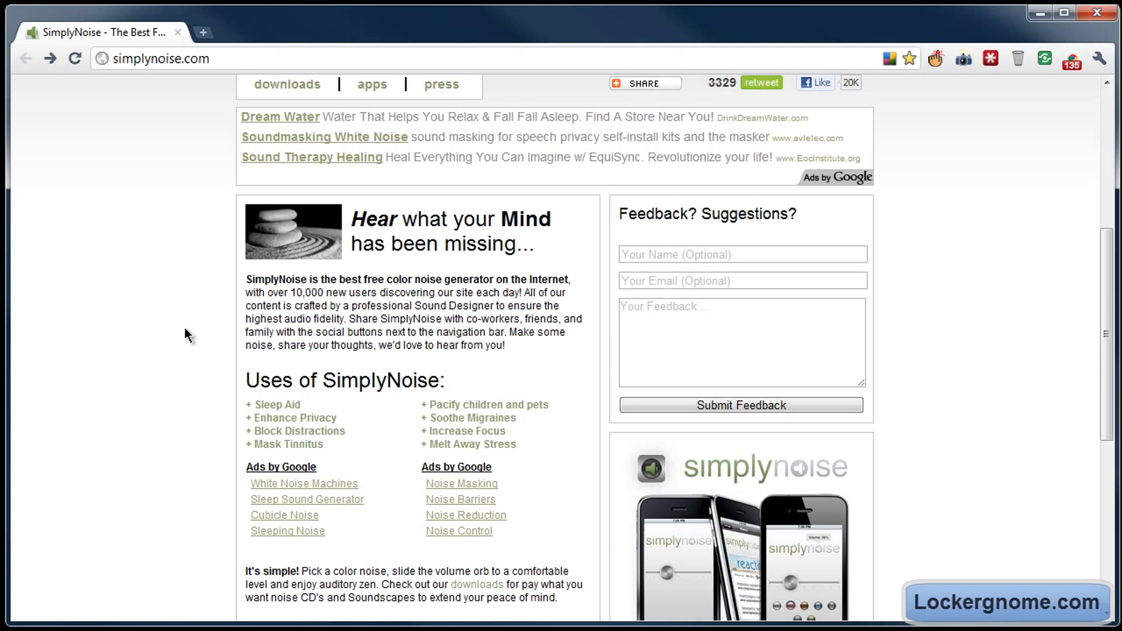
pyautogui.scroll(-3)
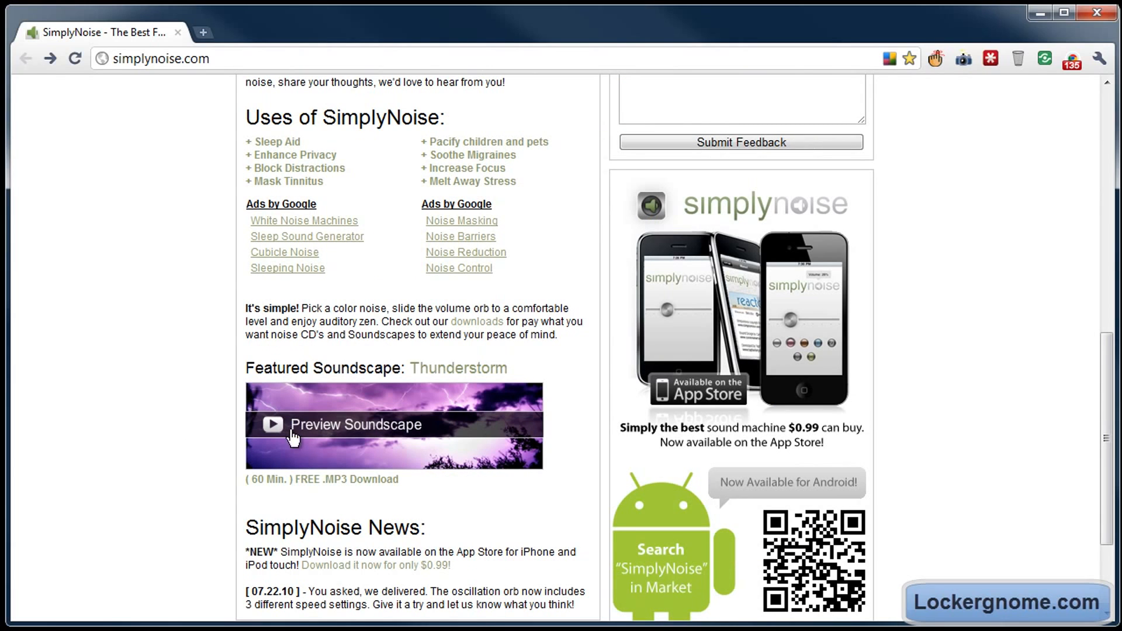
pyautogui.moveTo(399, 417)
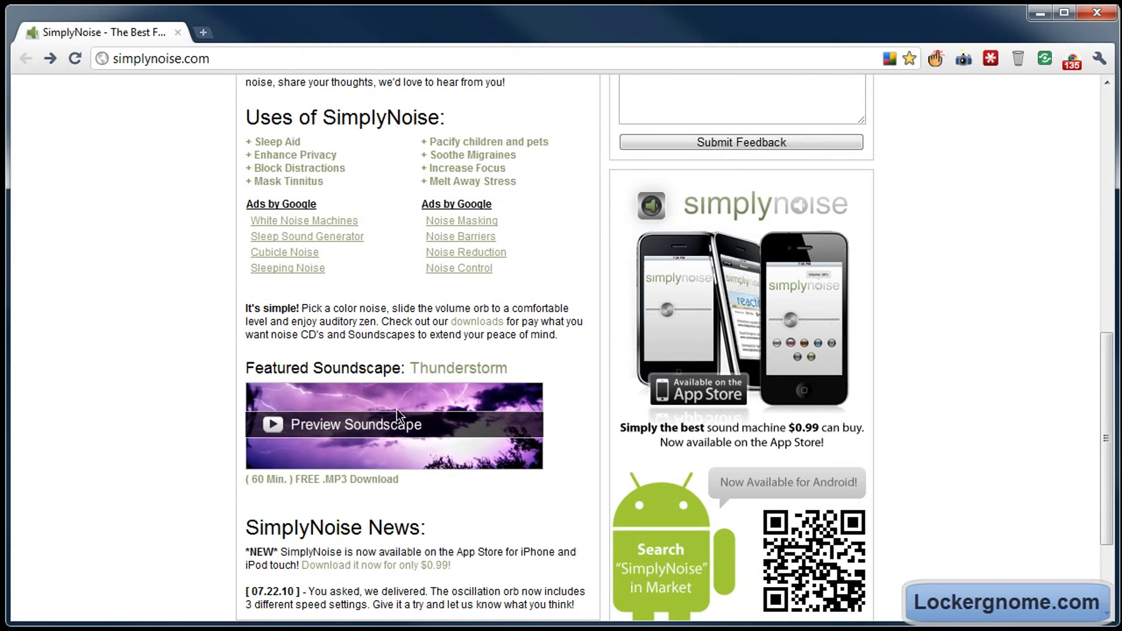
pyautogui.moveTo(188, 459)
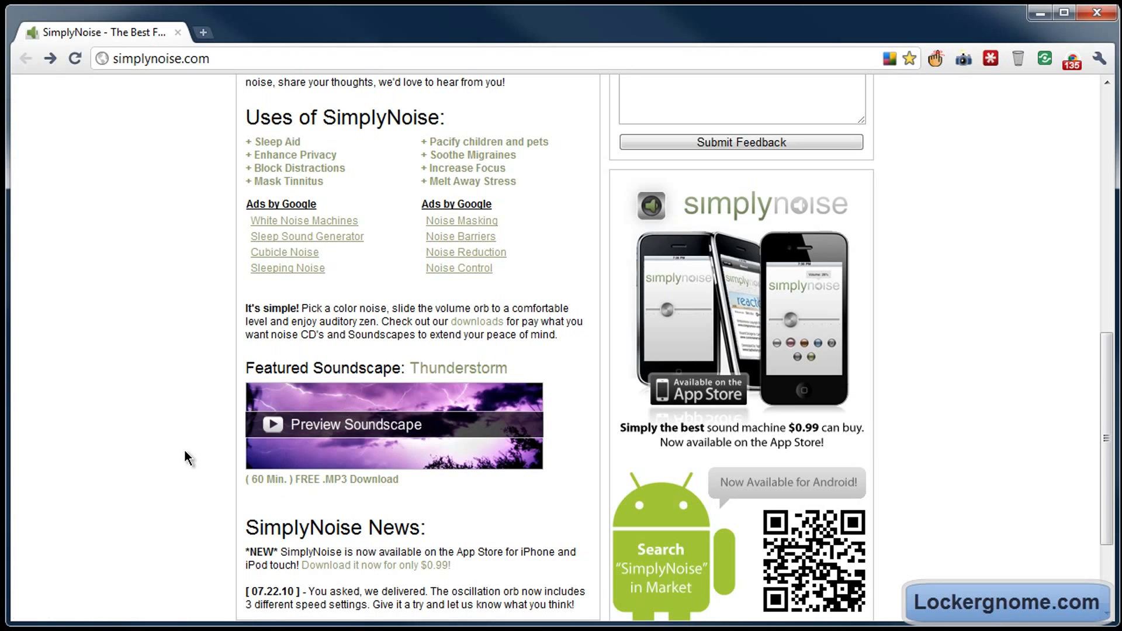
pyautogui.moveTo(57, 402)
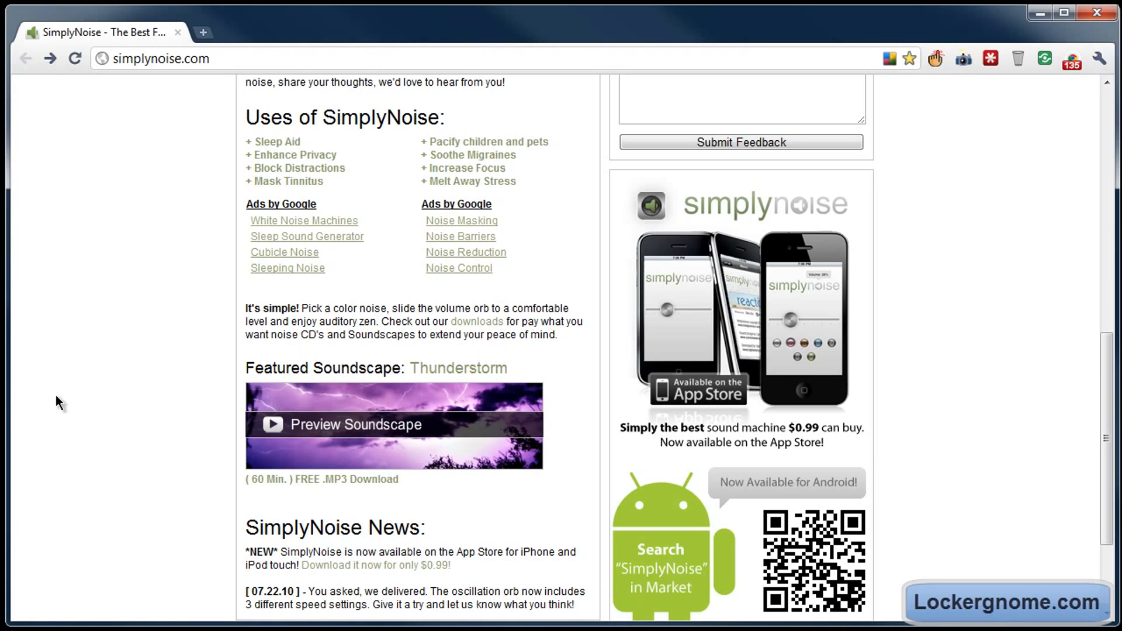
pyautogui.moveTo(125, 363)
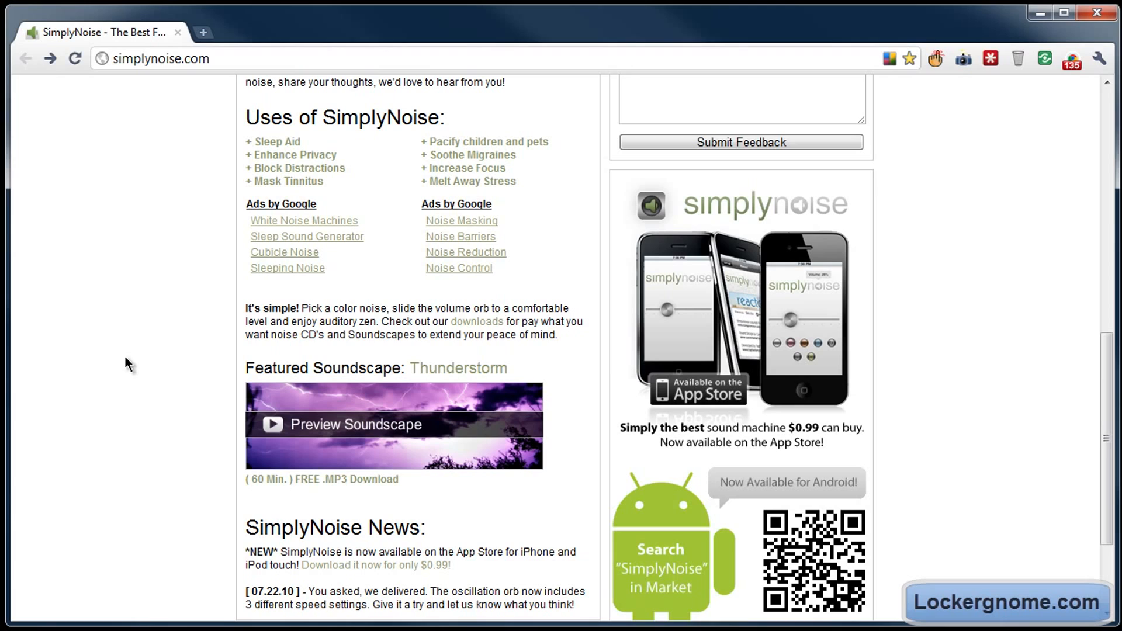
pyautogui.scroll(-3)
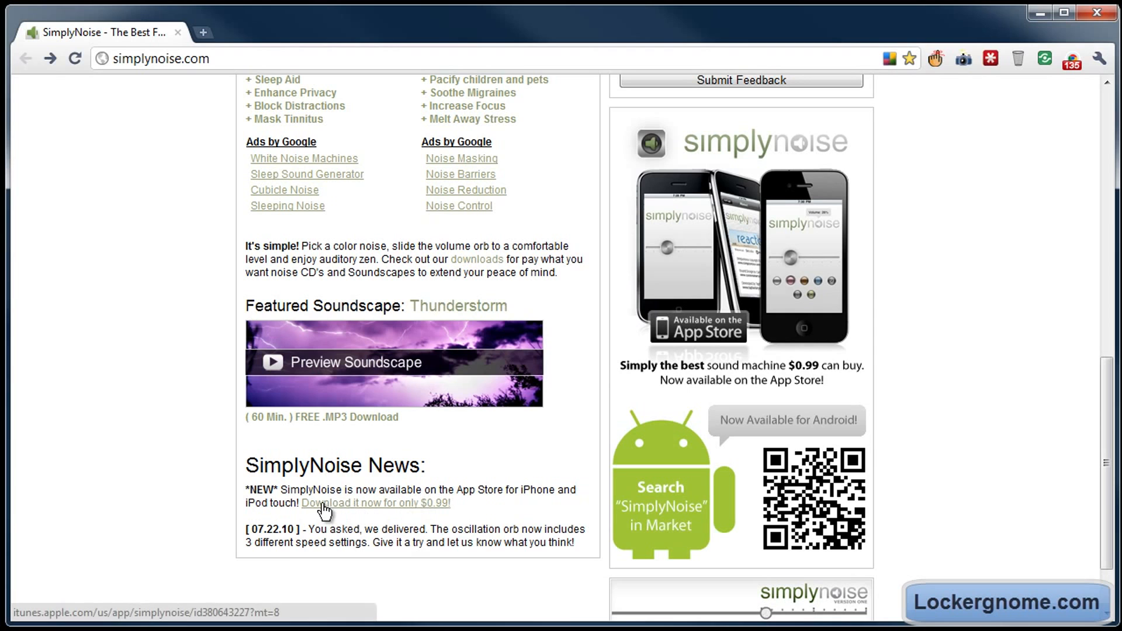
pyautogui.moveTo(366, 512)
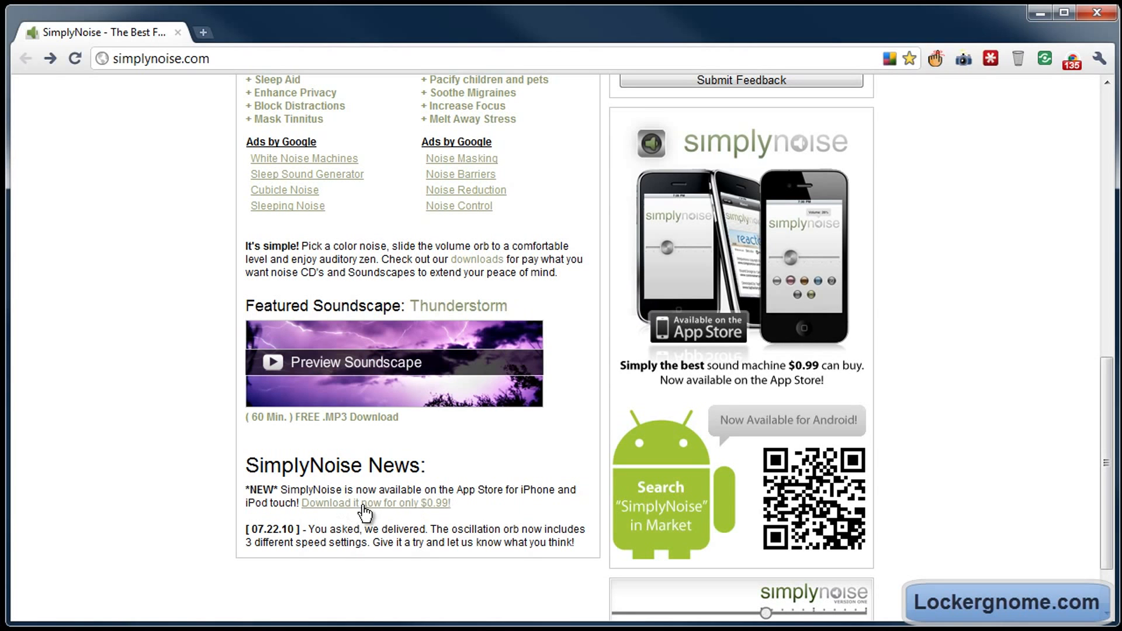
pyautogui.scroll(3)
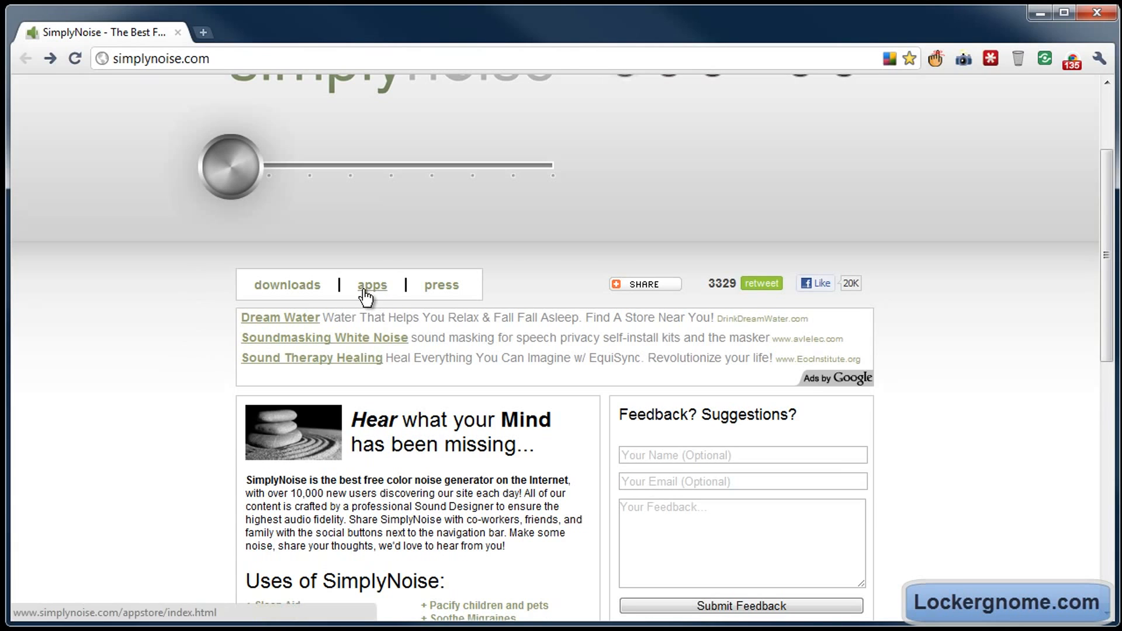
# Open the downloads page in a new tab and browse its soundscape and signature noise downloads.
pyautogui.click(286, 284)
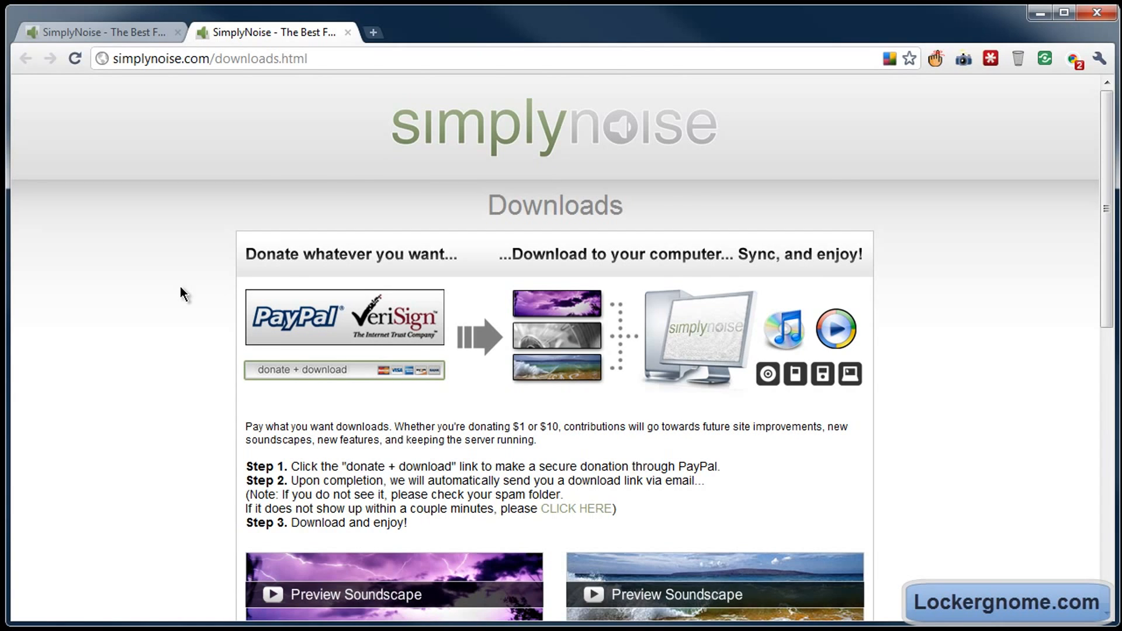
pyautogui.scroll(-3)
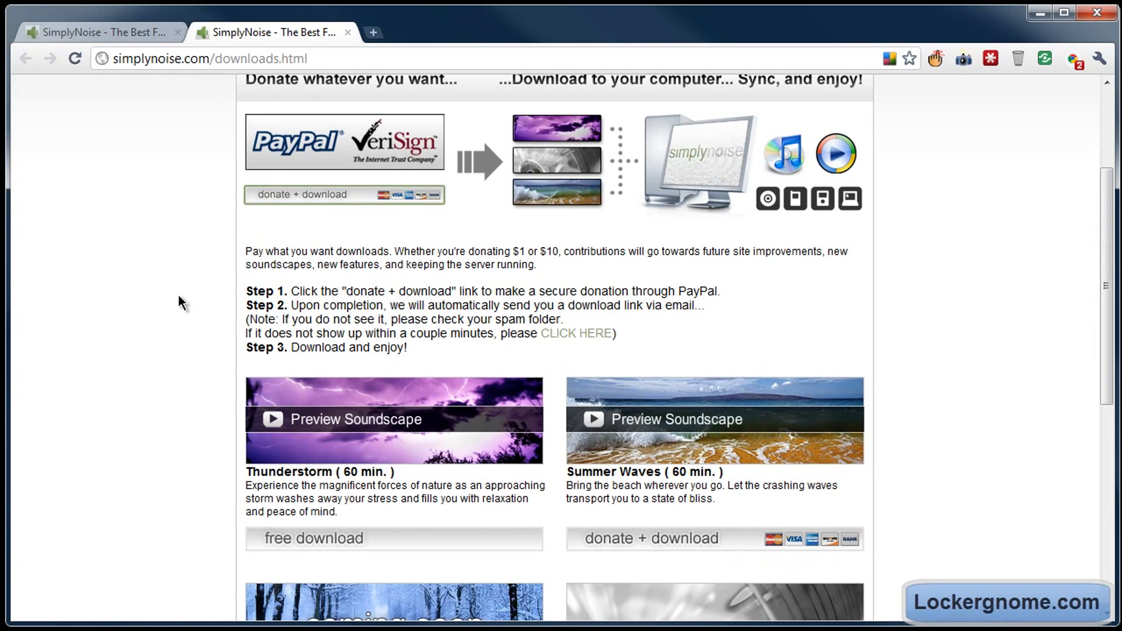
pyautogui.moveTo(127, 284)
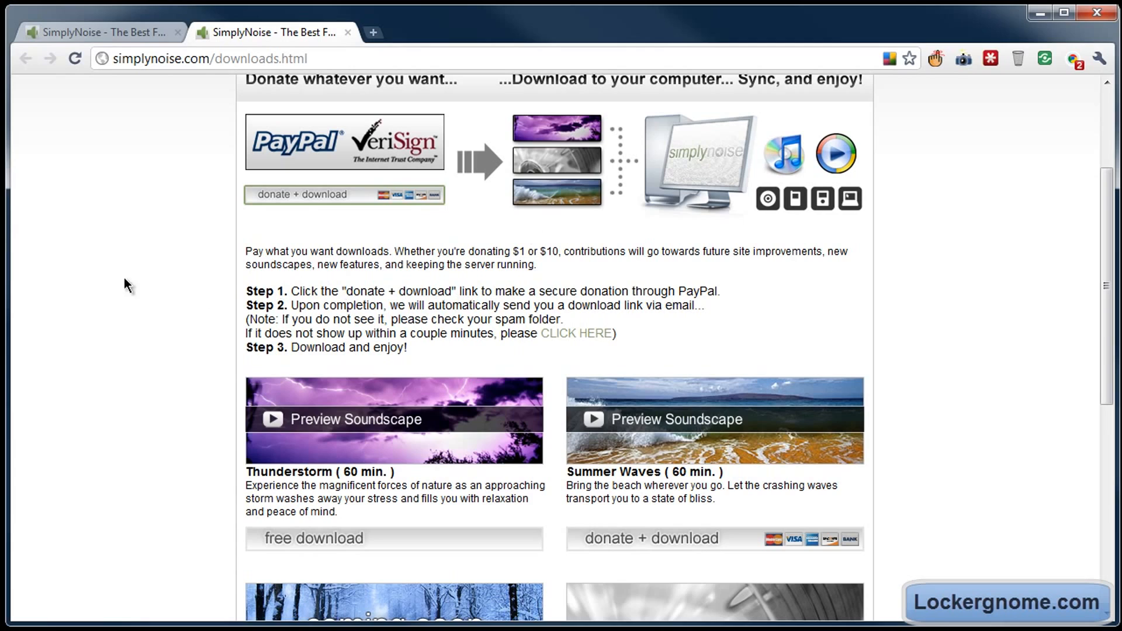
pyautogui.moveTo(152, 303)
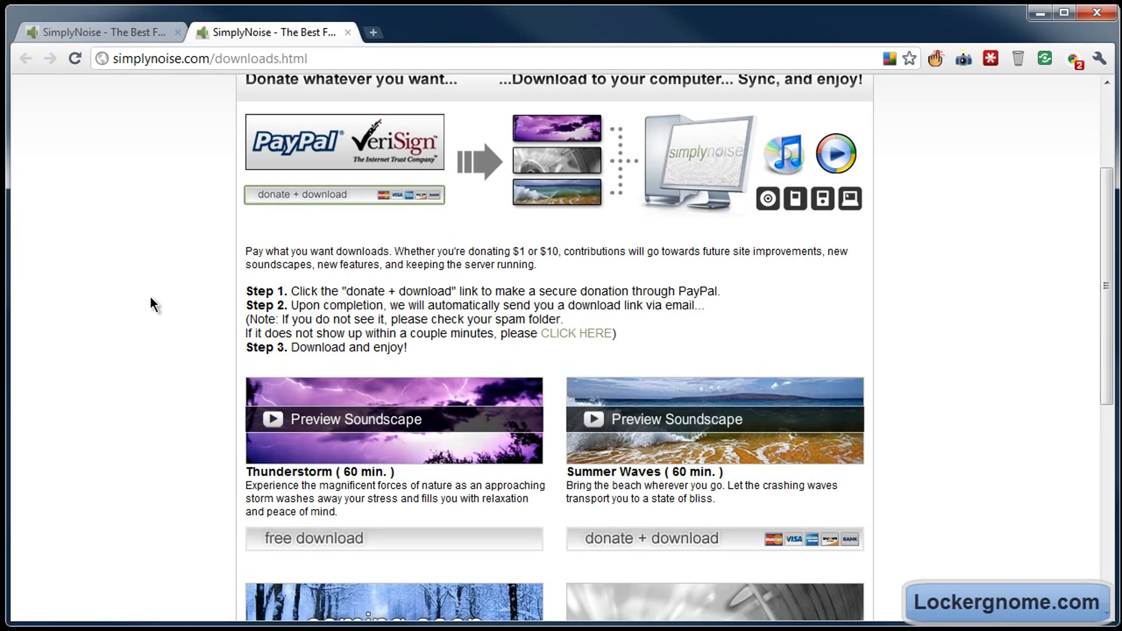
pyautogui.moveTo(144, 313)
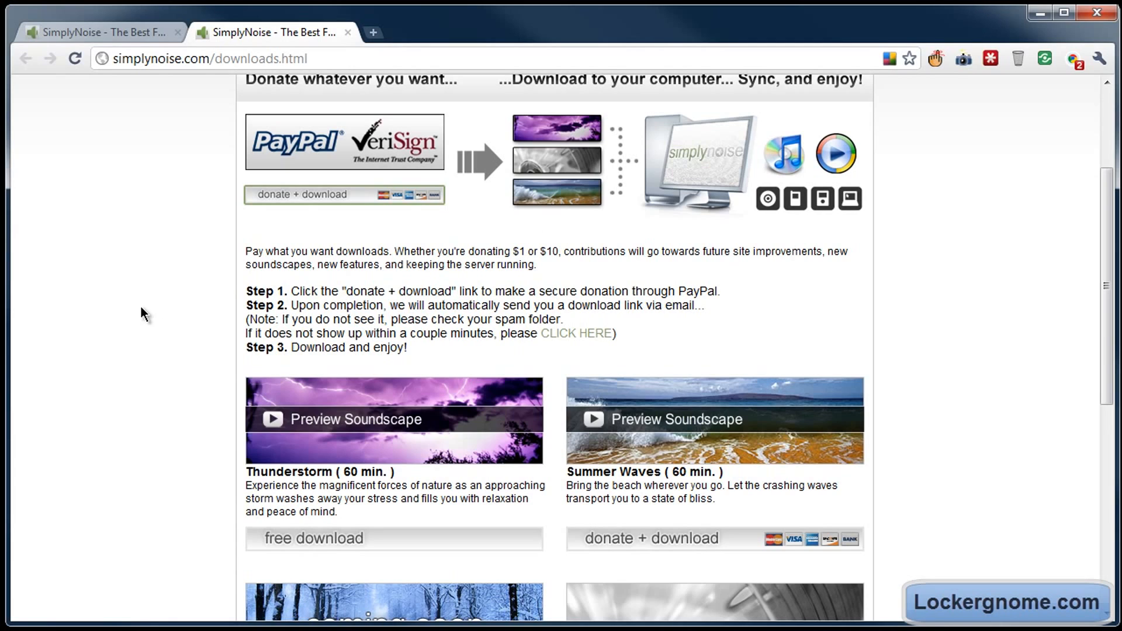
pyautogui.moveTo(144, 313)
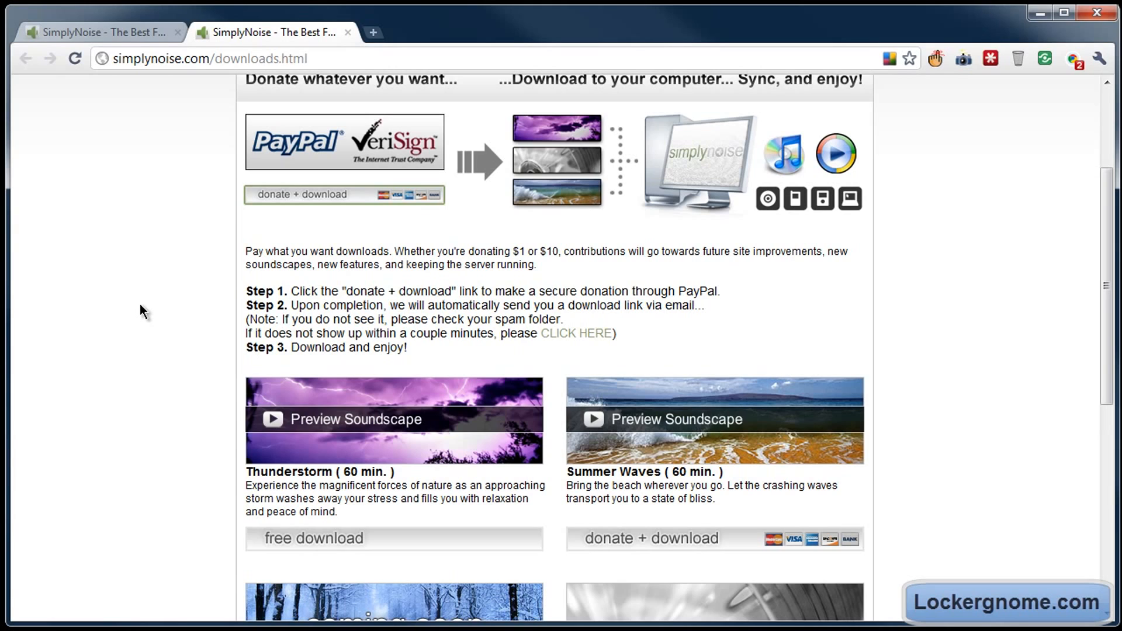
pyautogui.scroll(-3)
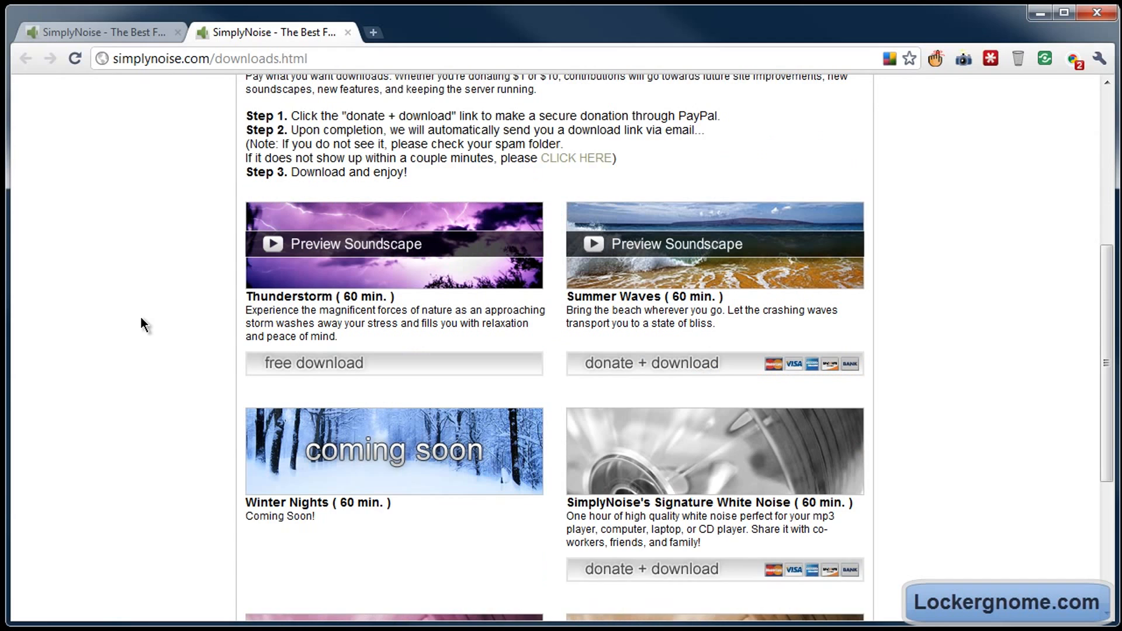
pyautogui.scroll(-3)
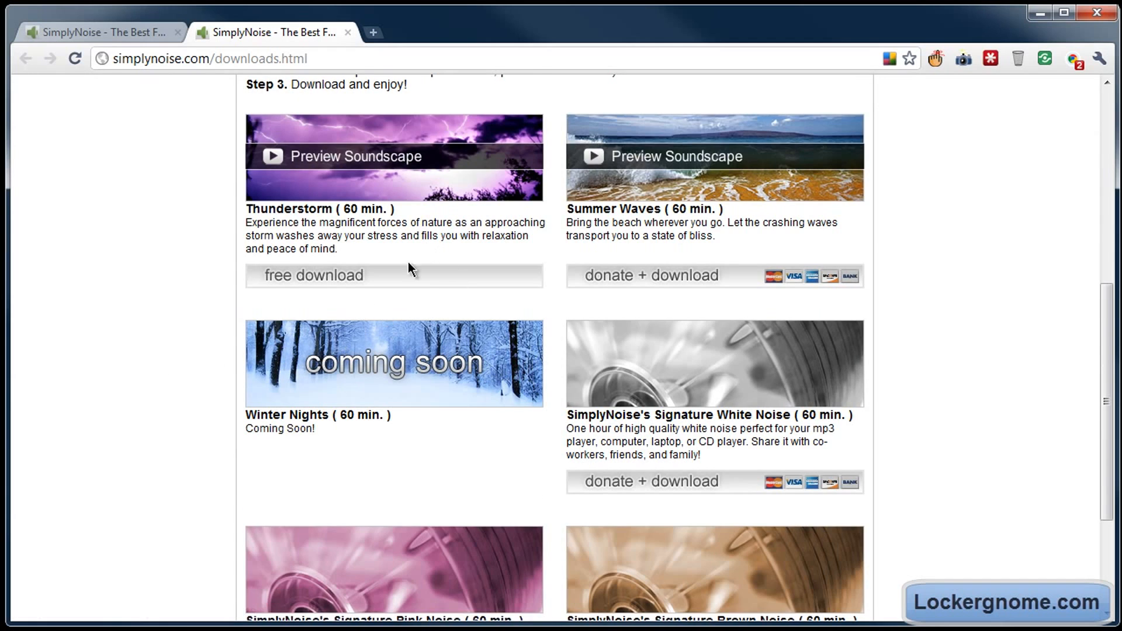
pyautogui.scroll(-3)
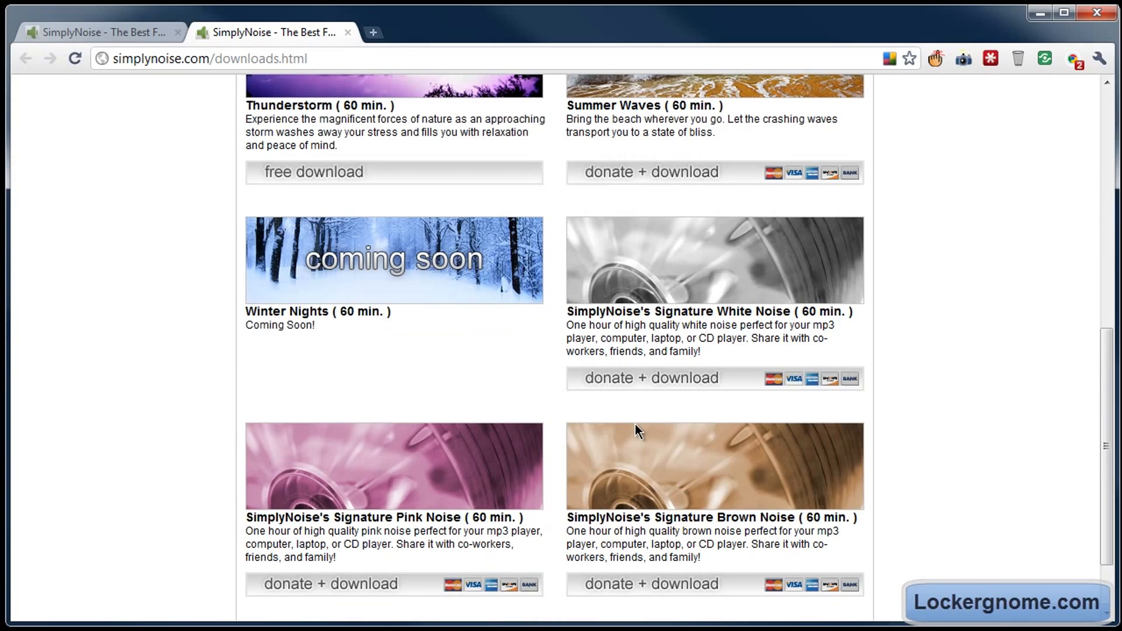
pyautogui.scroll(3)
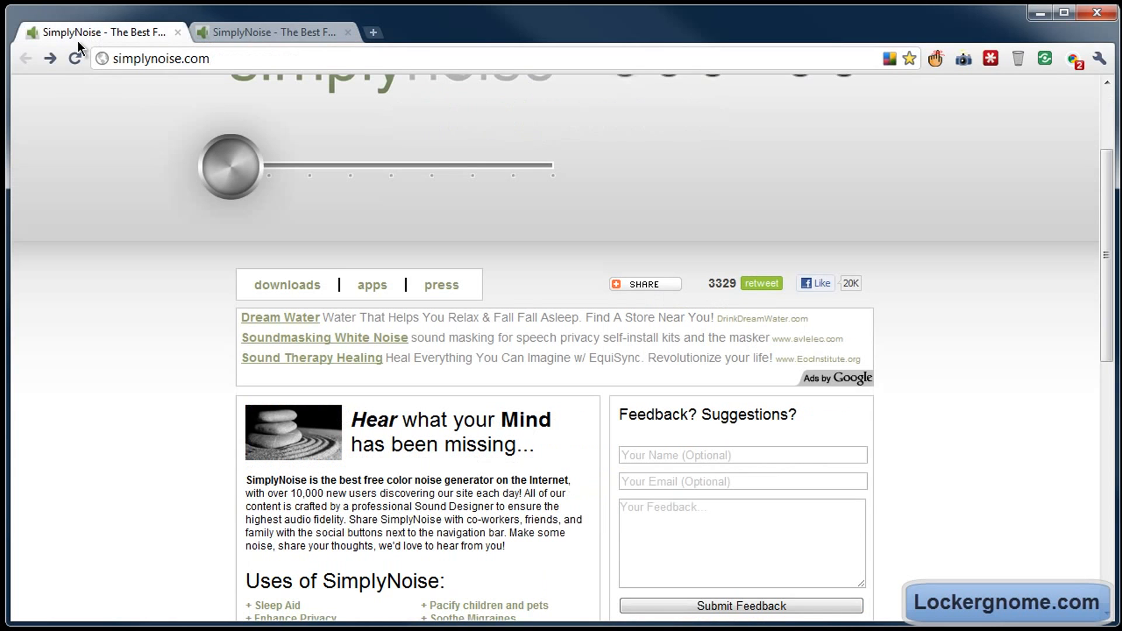
# Scroll the homepage back to the top, showing the noise colour buttons and volume slider.
pyautogui.scroll(3)
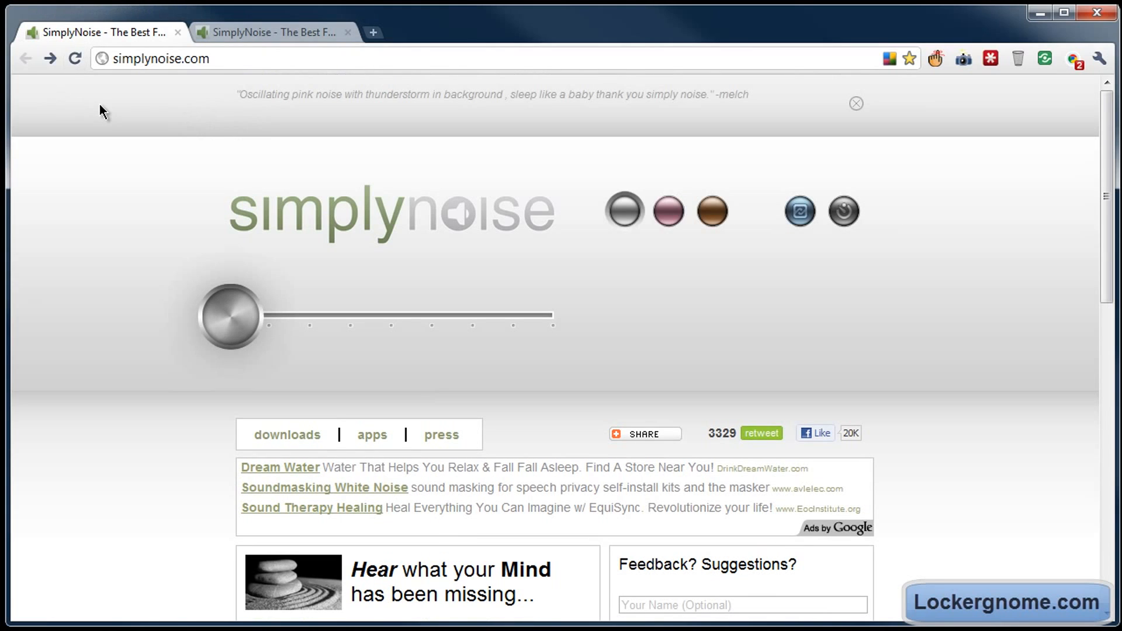